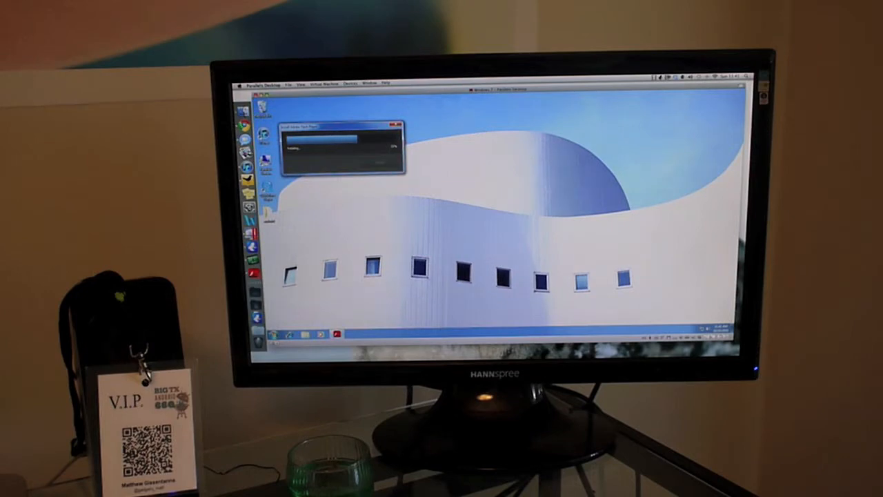
Show the Windows 7 Start menu with its program list inside the Parallels VM
{"action": "left_click", "coordinate": [274, 335]}
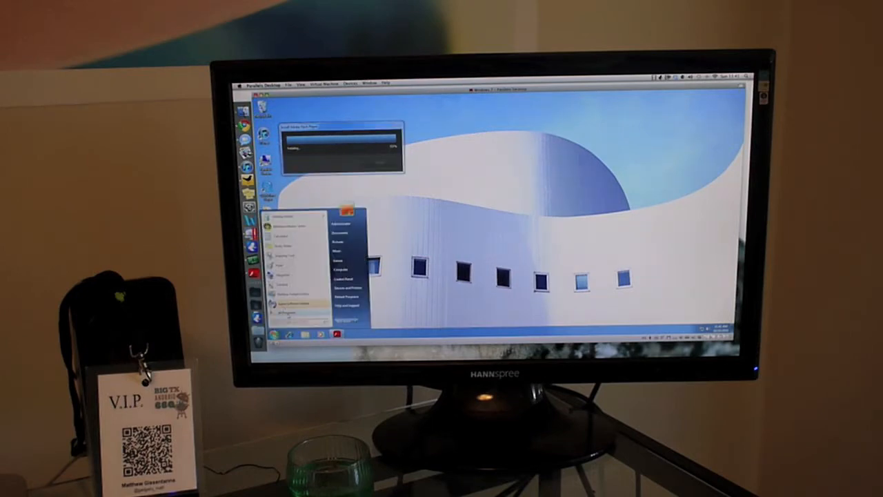